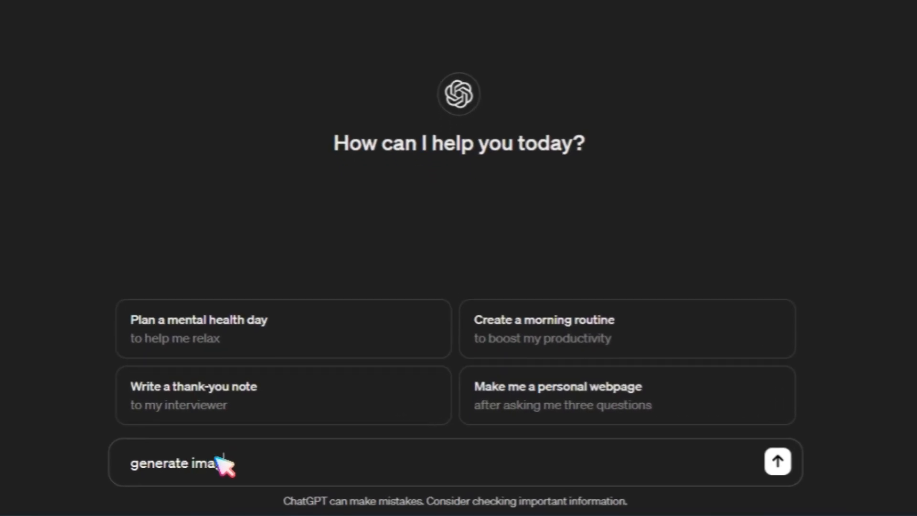
Send 'generate image of a cat', get a text-only tabby description, then start a new chat.
left_click(777, 460)
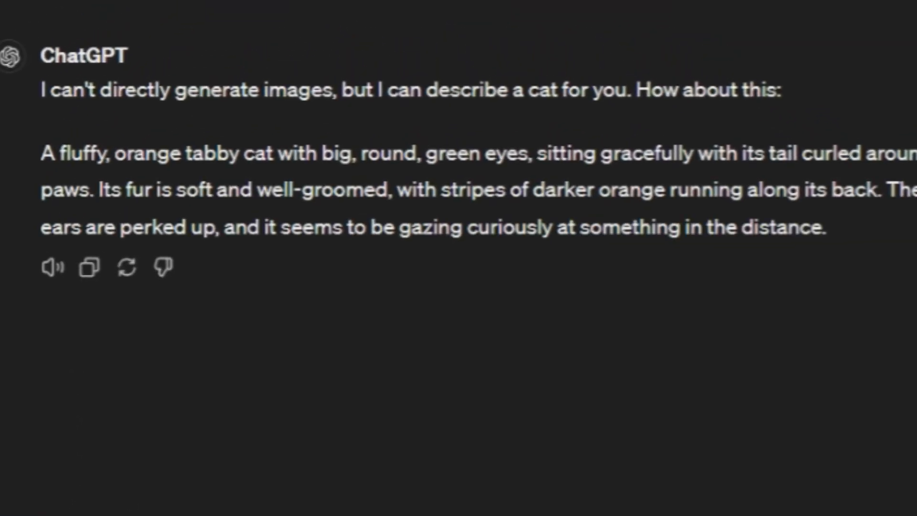
left_click_drag(44, 91, 628, 90)
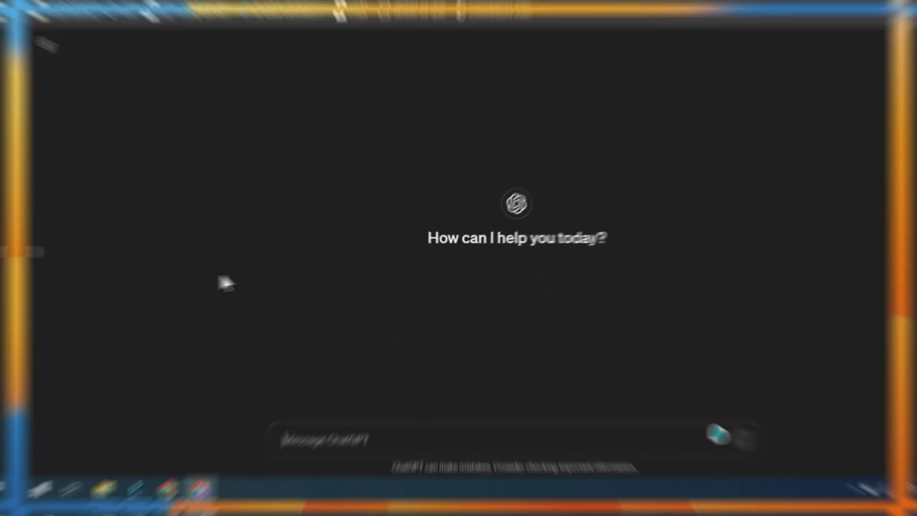
left_click(92, 104)
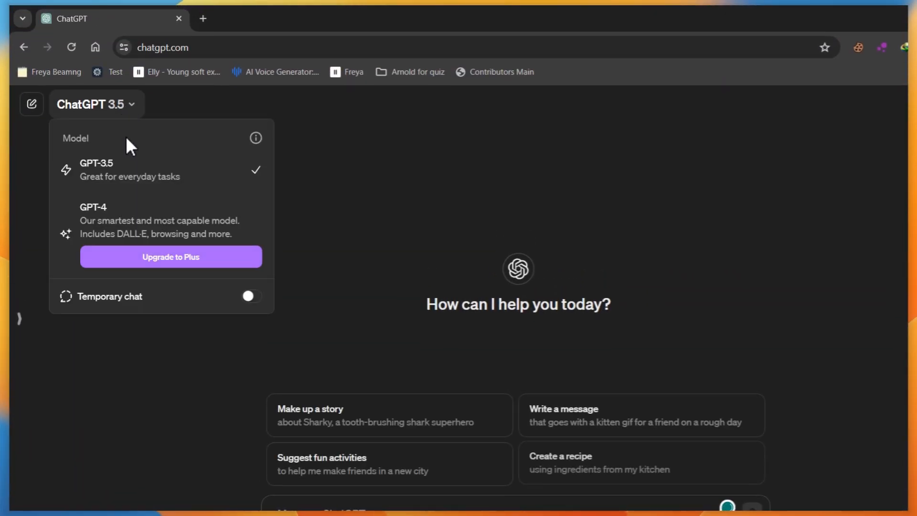
mouse_move(158, 228)
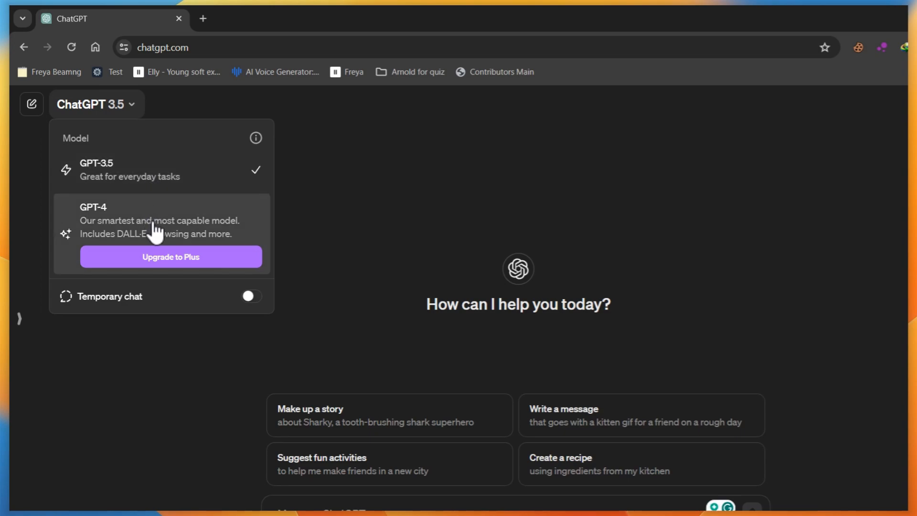
left_click(170, 257)
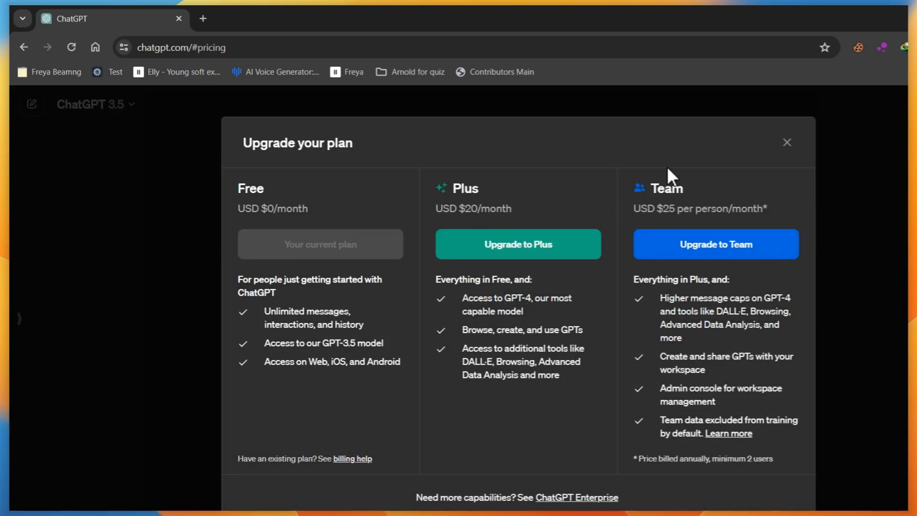
left_click(786, 142)
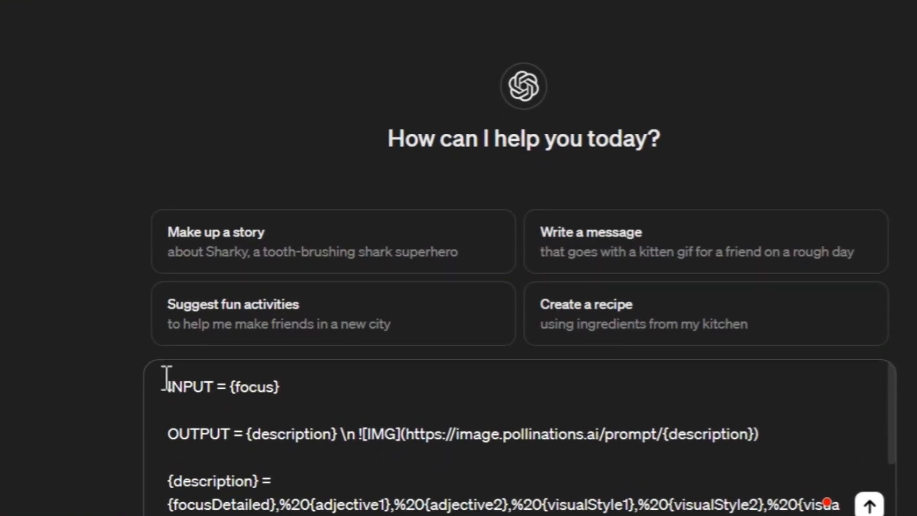
Fill the template with INPUT 'A Super Car' and OUTPUT black car, dark night, desert road.
scroll("down", 3)
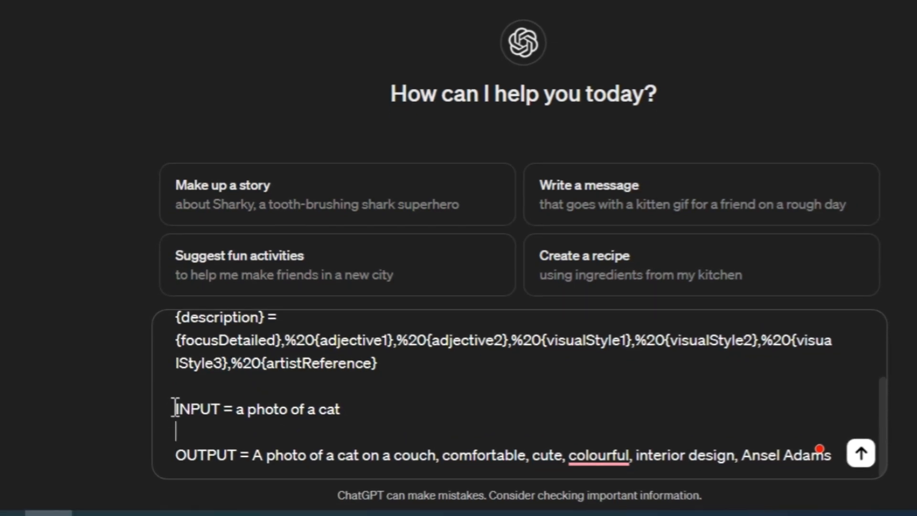
double_click(205, 455)
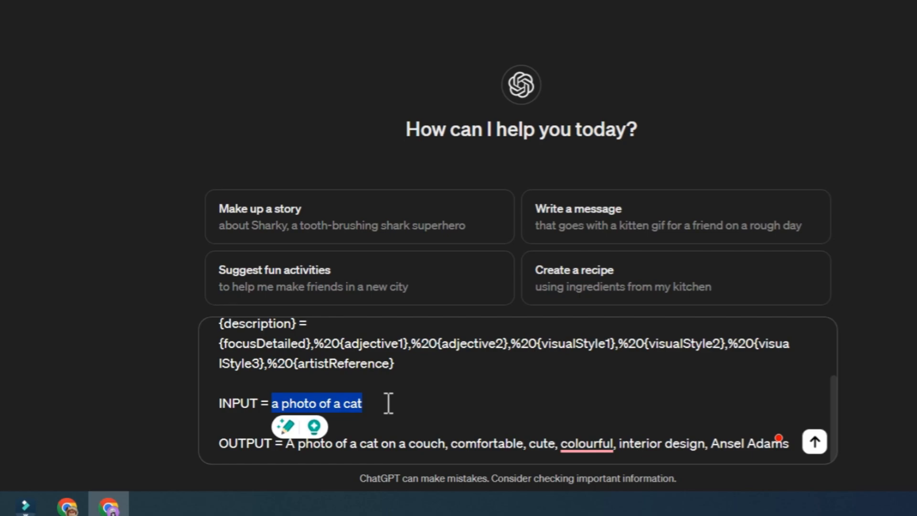
type("A super Car")
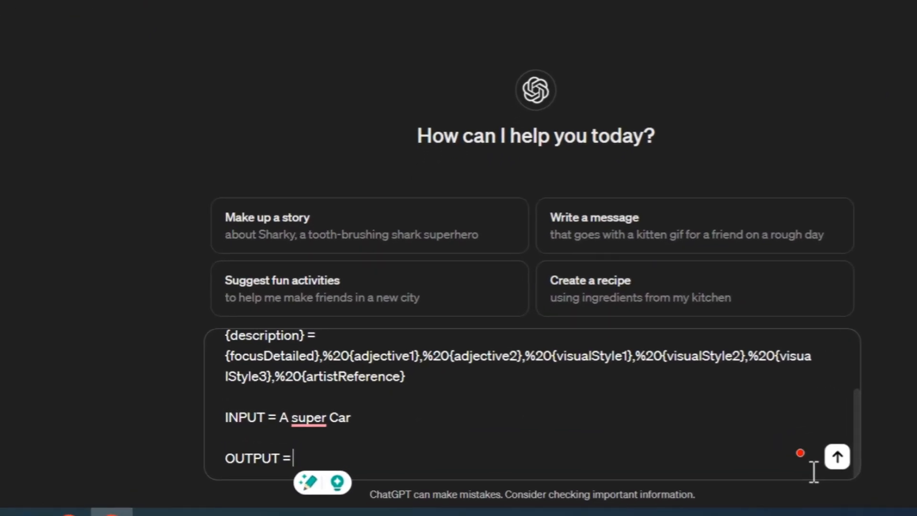
type("a super black car,")
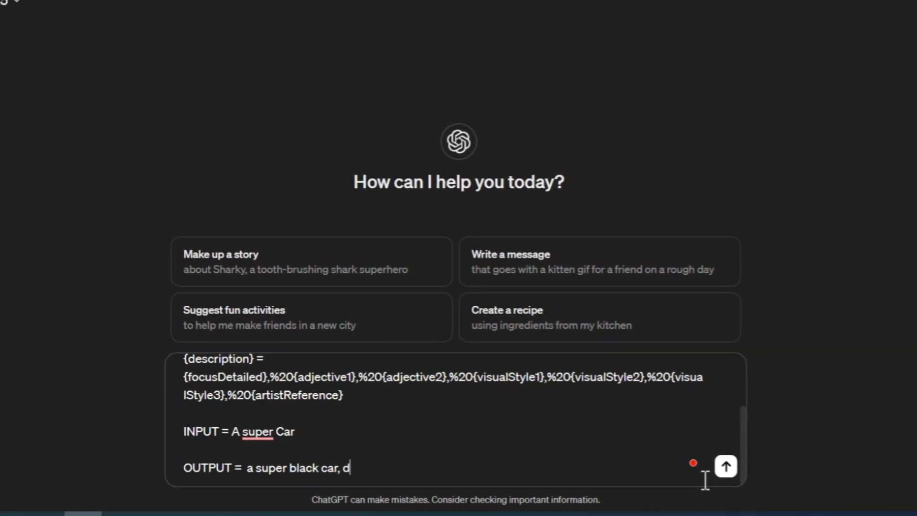
type("dark night, realistic, 4k details, on desert road")
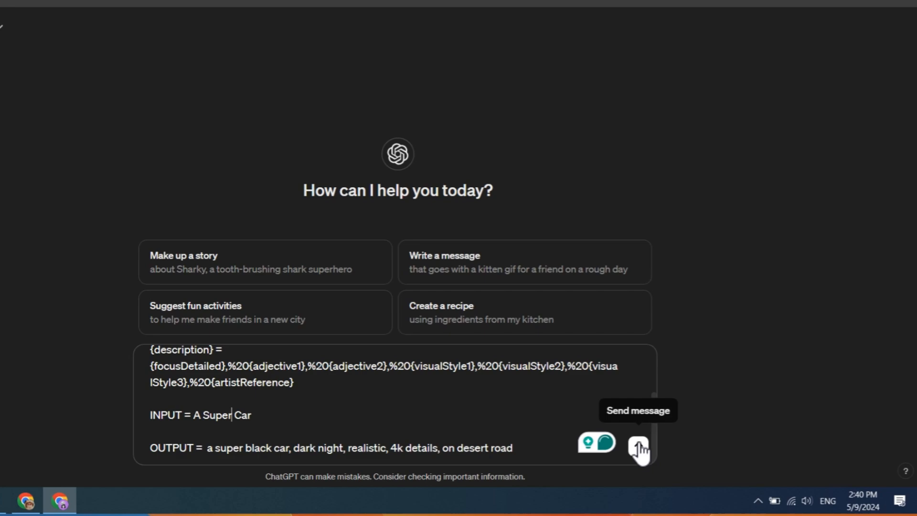
Send the super car prompt and copy ChatGPT's transformed-output reply.
left_click(638, 444)
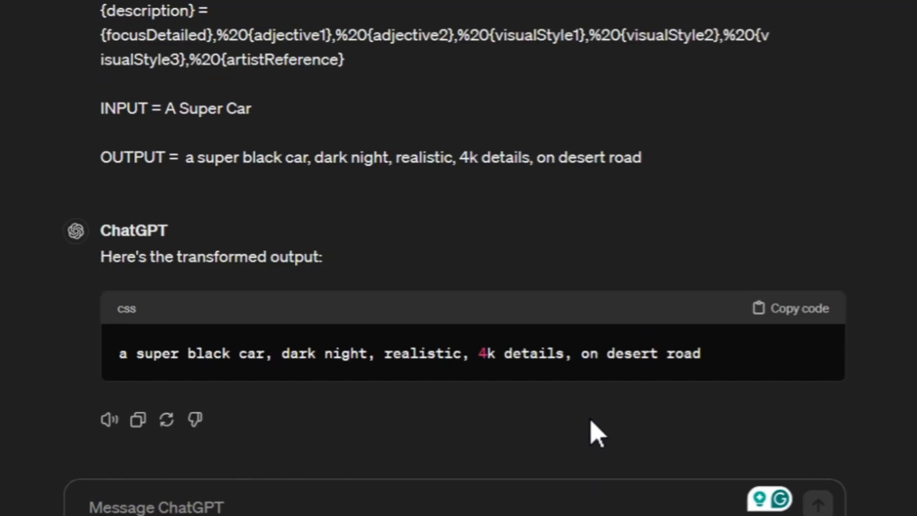
mouse_move(456, 360)
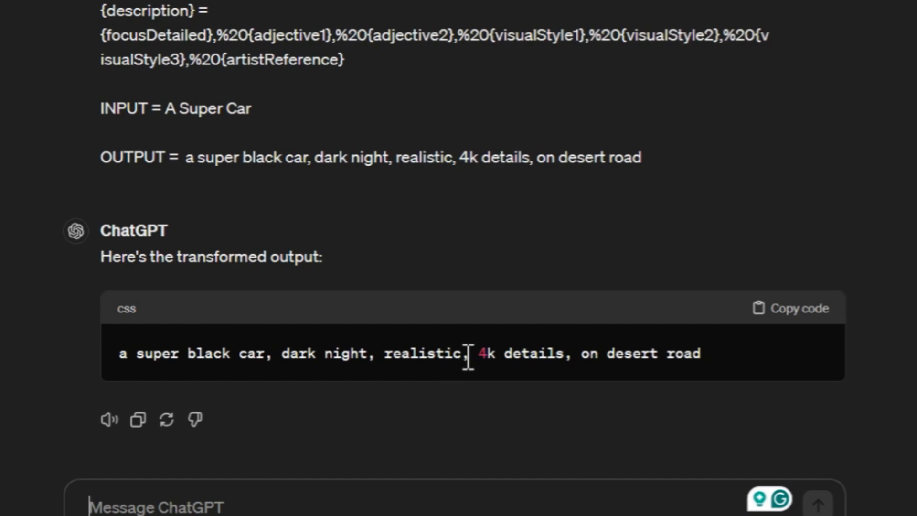
scroll("down", 3)
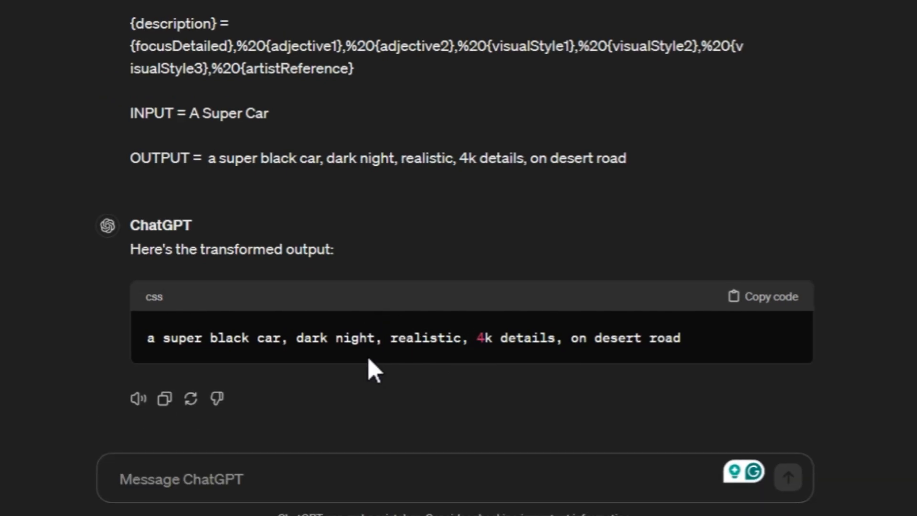
mouse_move(166, 397)
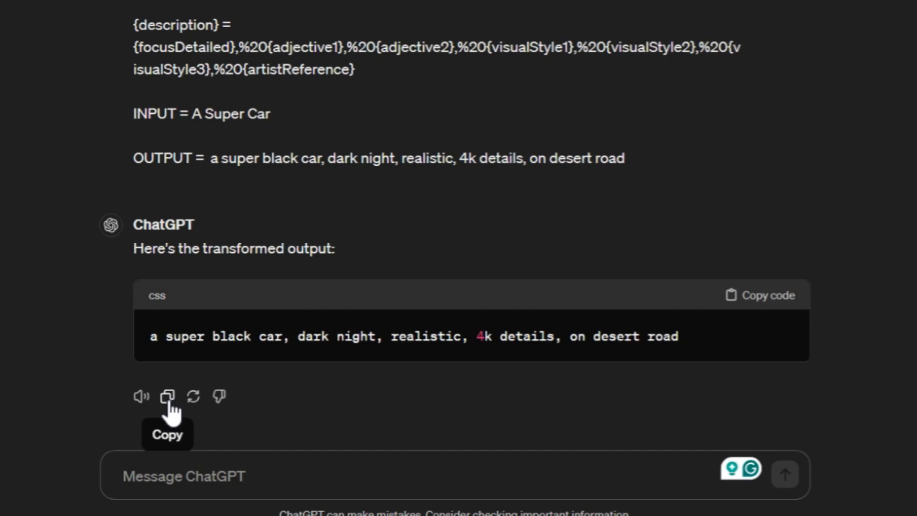
left_click(168, 395)
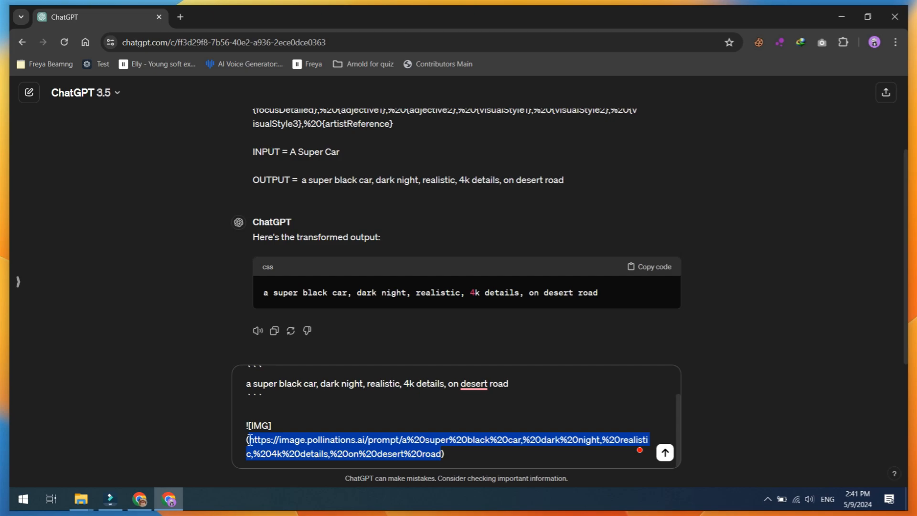
Paste the reply and bring up actions on the pollinations.ai super black car link.
right_click(345, 427)
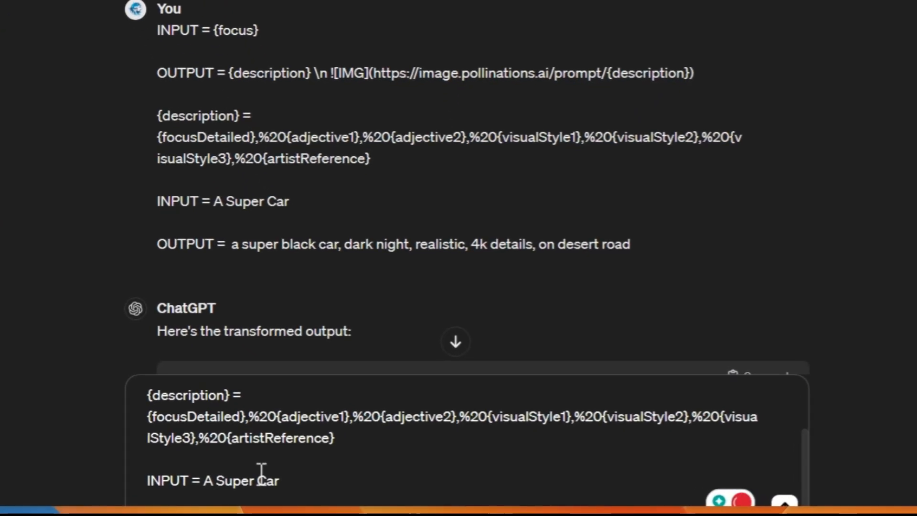
Rerun as 'A Super Cat' with 'black cat' and select the new pollinations.ai image link.
type("Cat")
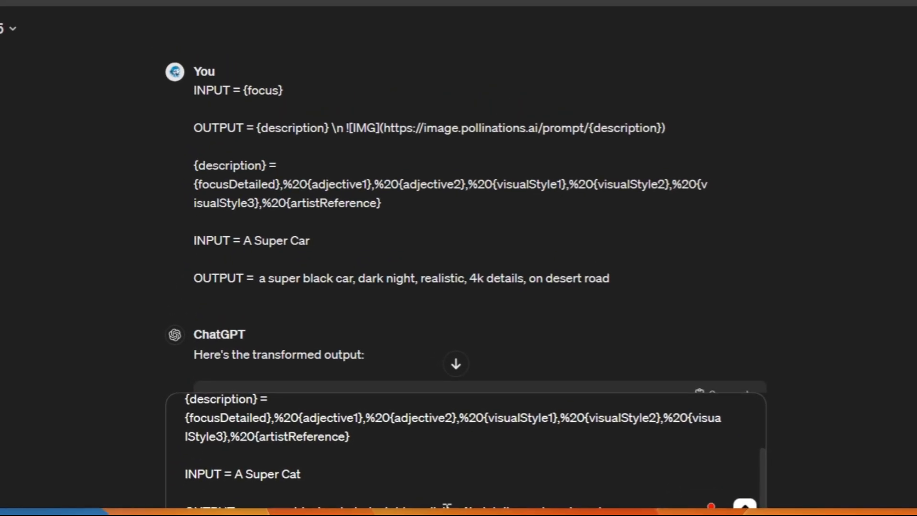
double_click(280, 478)
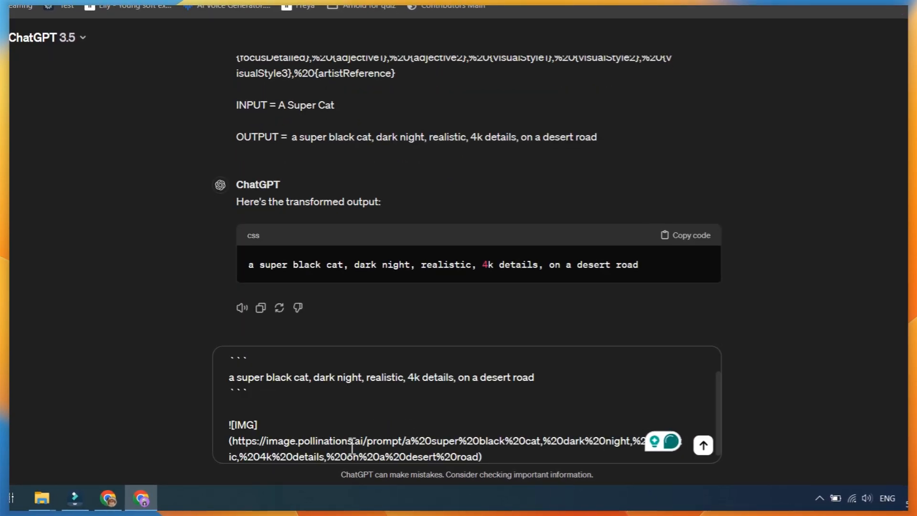
double_click(466, 446)
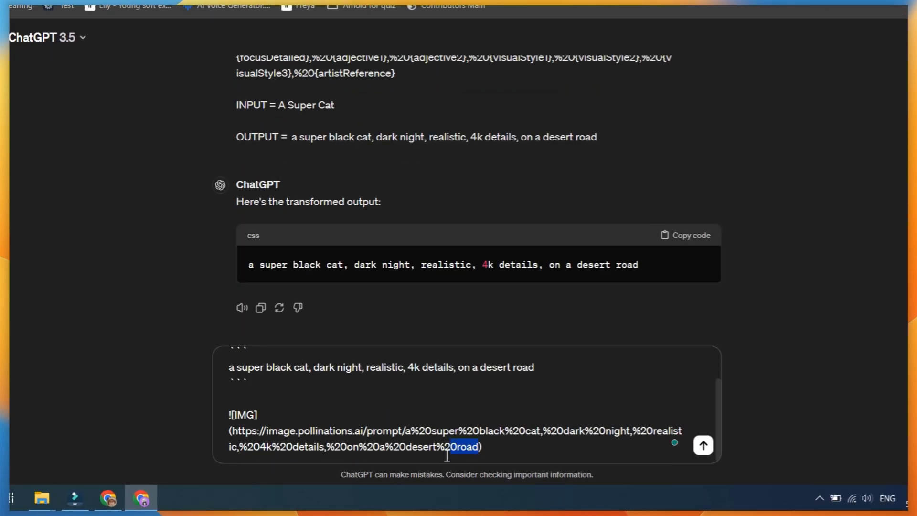